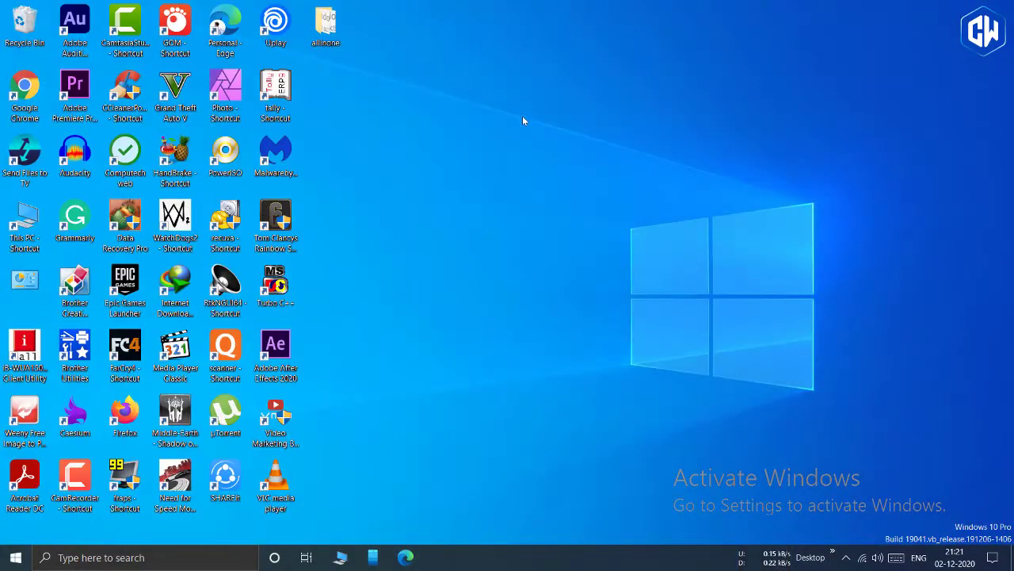
pyautogui.moveTo(540, 176)
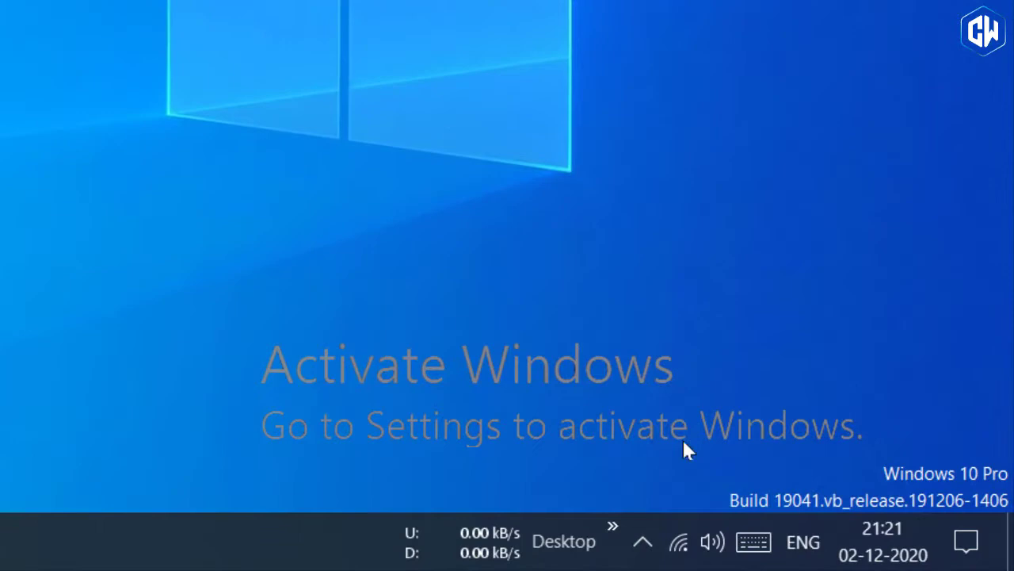
pyautogui.moveTo(494, 377)
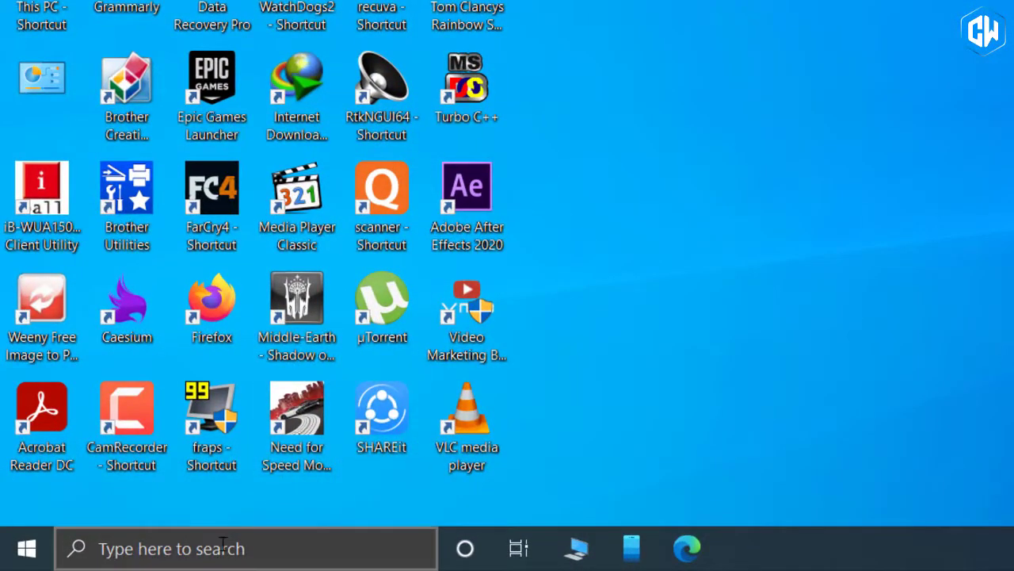
# Search "reg" in Start and launch Registry Editor from the Best match result.
pyautogui.write('reg')
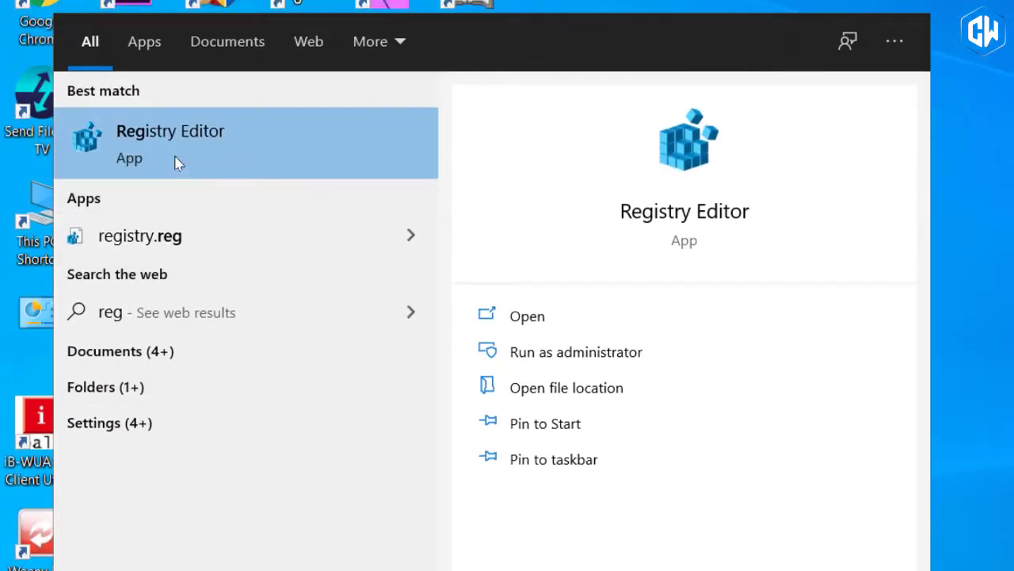
pyautogui.click(171, 130)
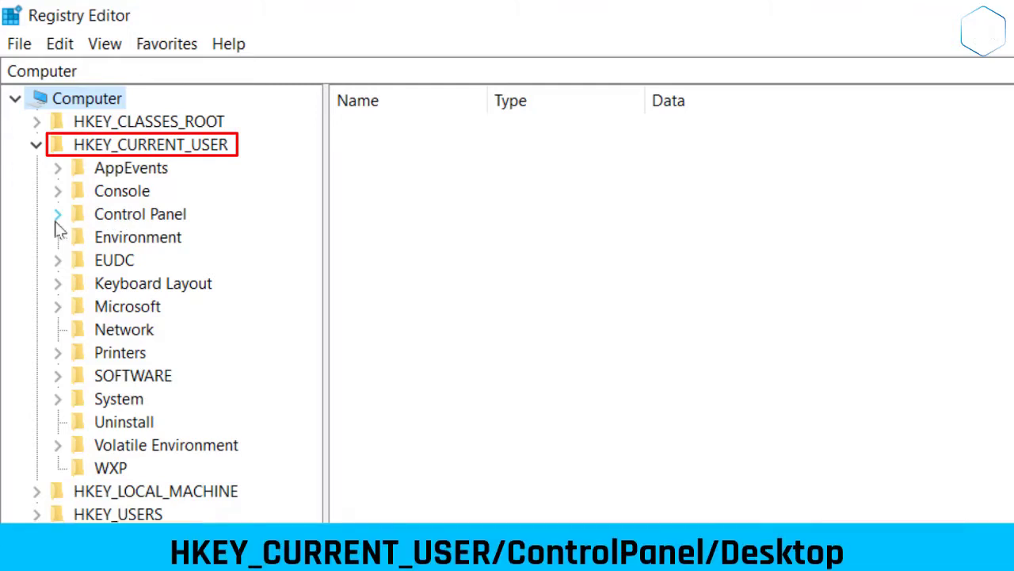
# Navigate to HKEY_CURRENT_USER\Control Panel\Desktop to list its values.
pyautogui.click(57, 212)
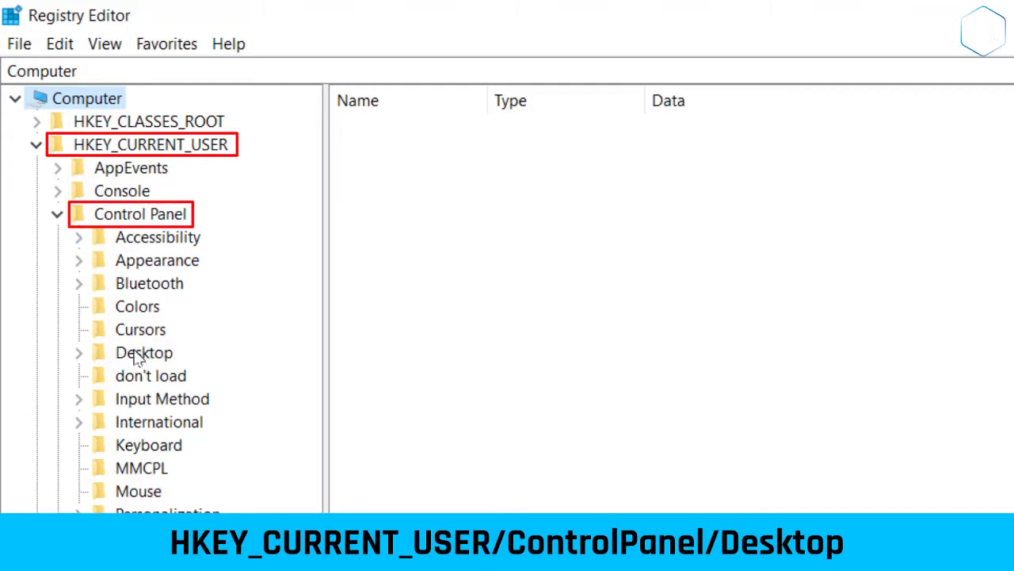
pyautogui.click(79, 352)
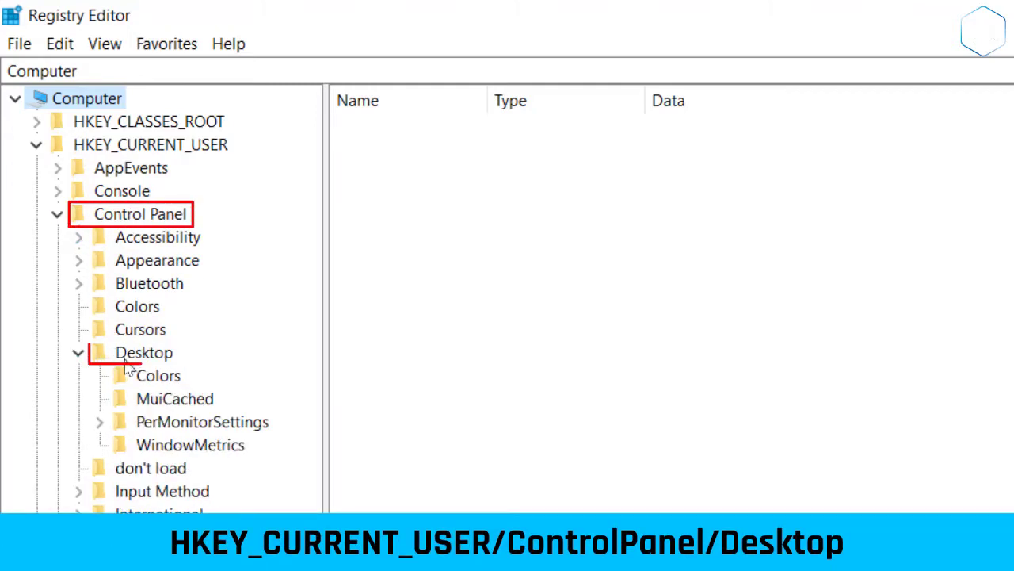
pyautogui.click(143, 352)
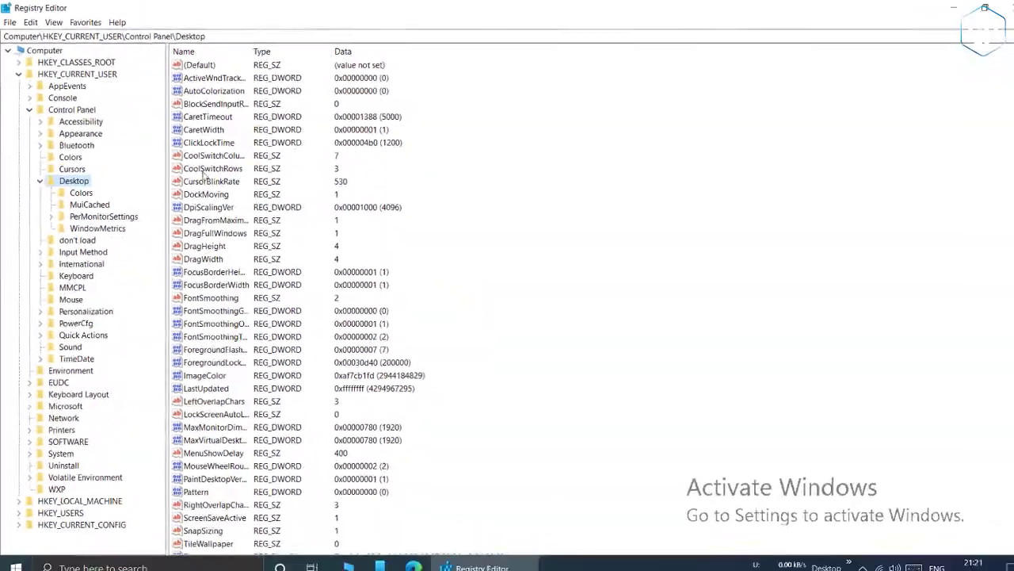
# Modify the PaintDesktopVersion value from 1 to 0 and save it.
pyautogui.scroll(-3)
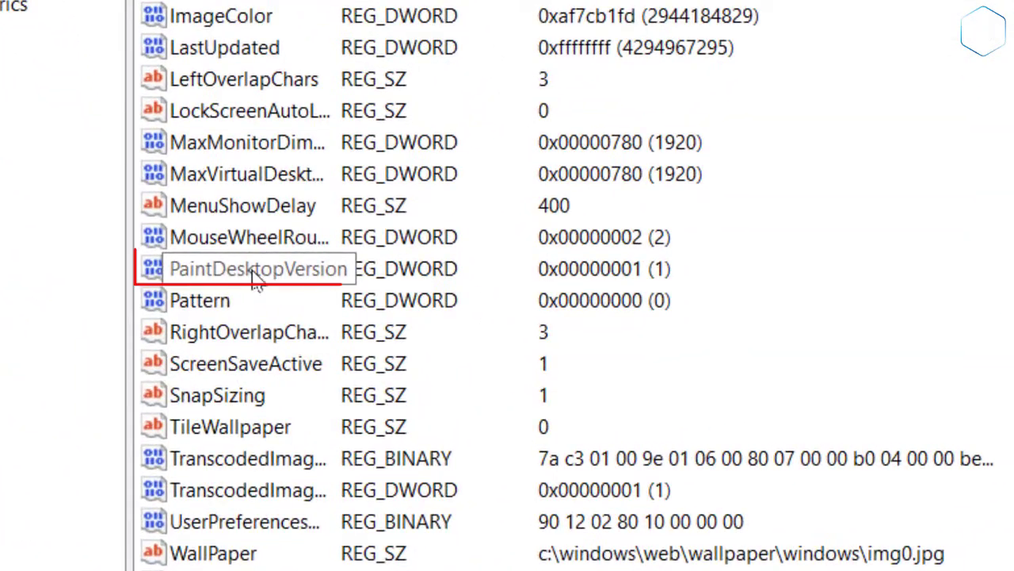
pyautogui.rightClick(254, 268)
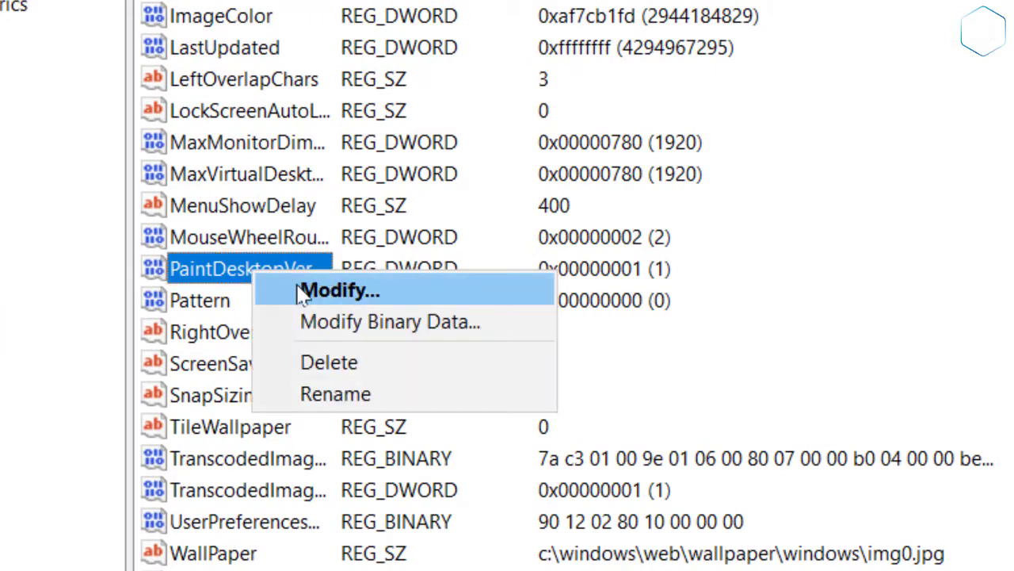
pyautogui.click(339, 290)
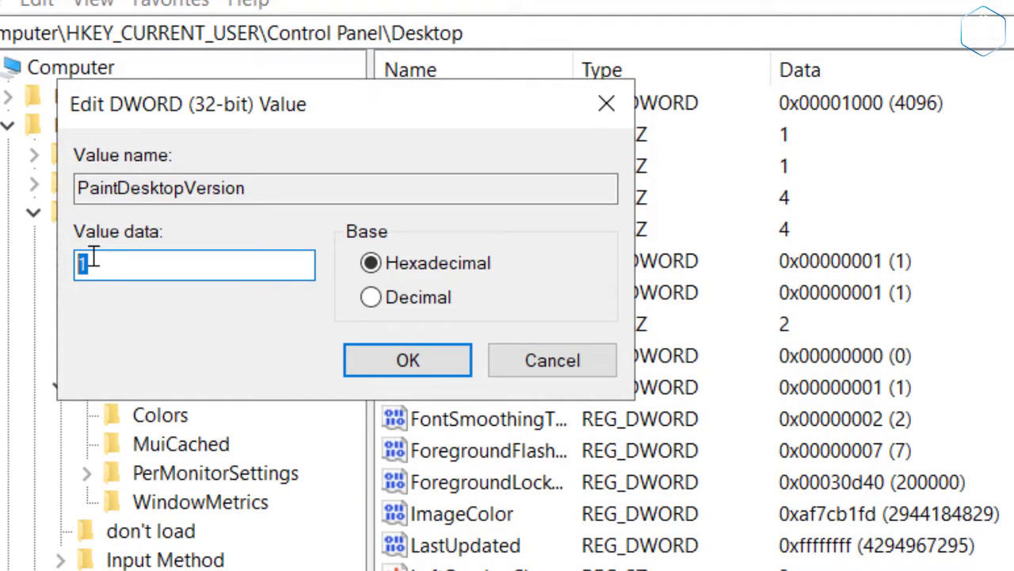
pyautogui.write('0')
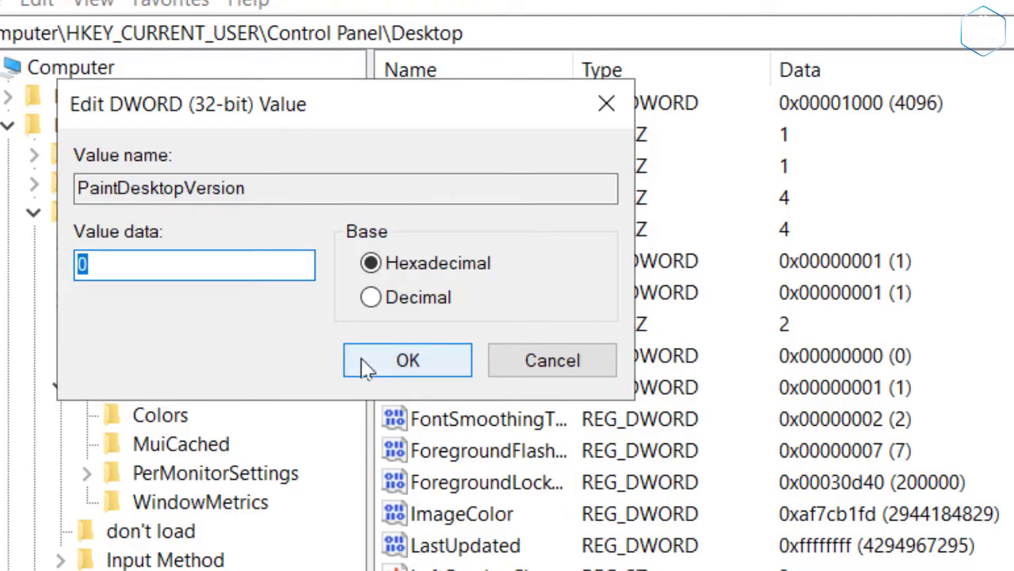
pyautogui.click(407, 359)
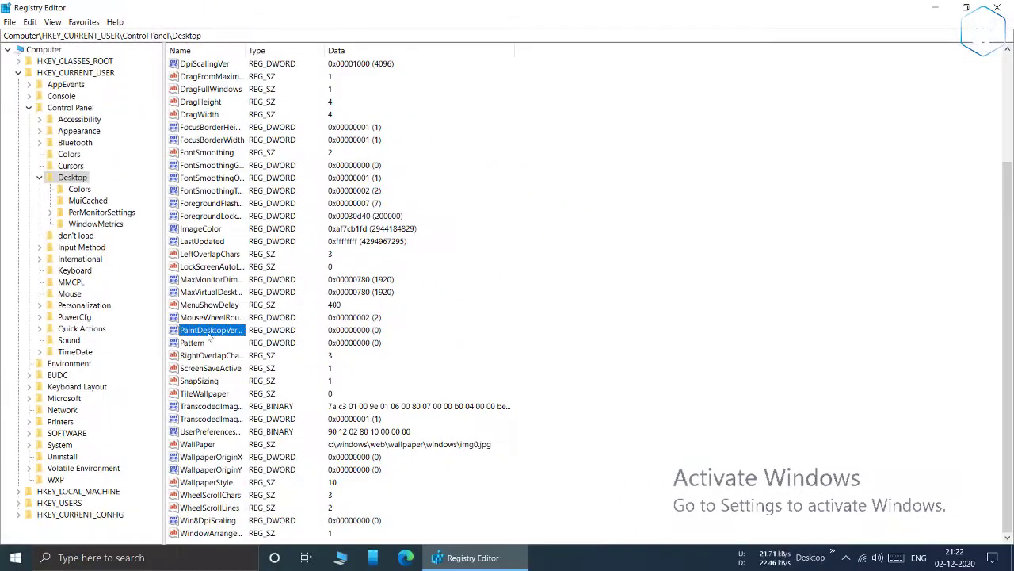